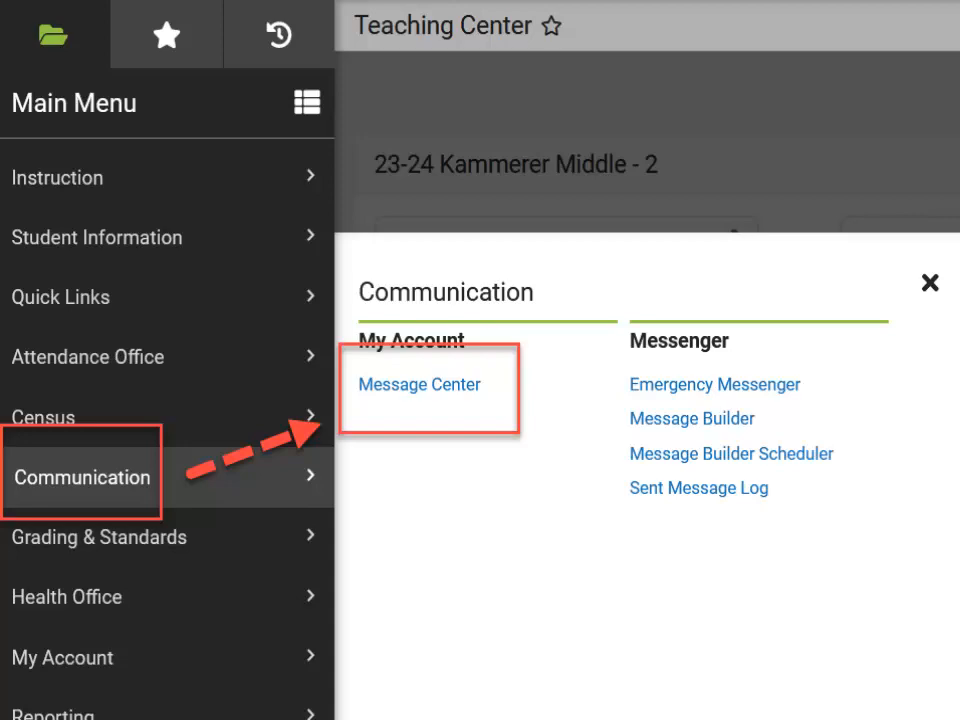
# Enter the Message Center under My Account in the Communication menu.
pyautogui.click(420, 384)
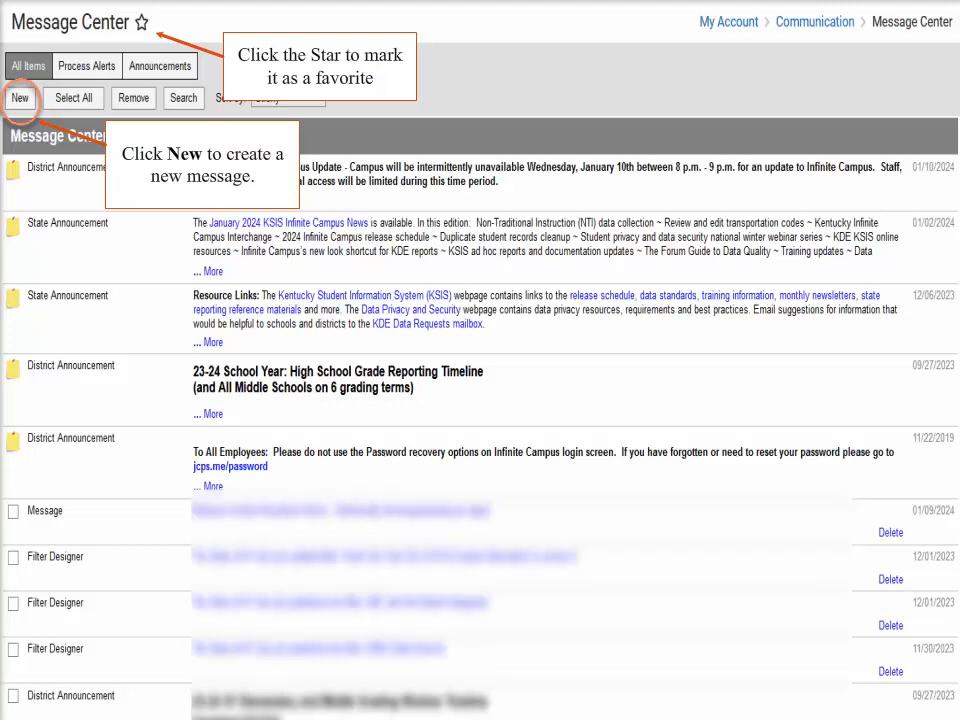
# Begin a new message so the Message Type choices appear.
pyautogui.click(20, 98)
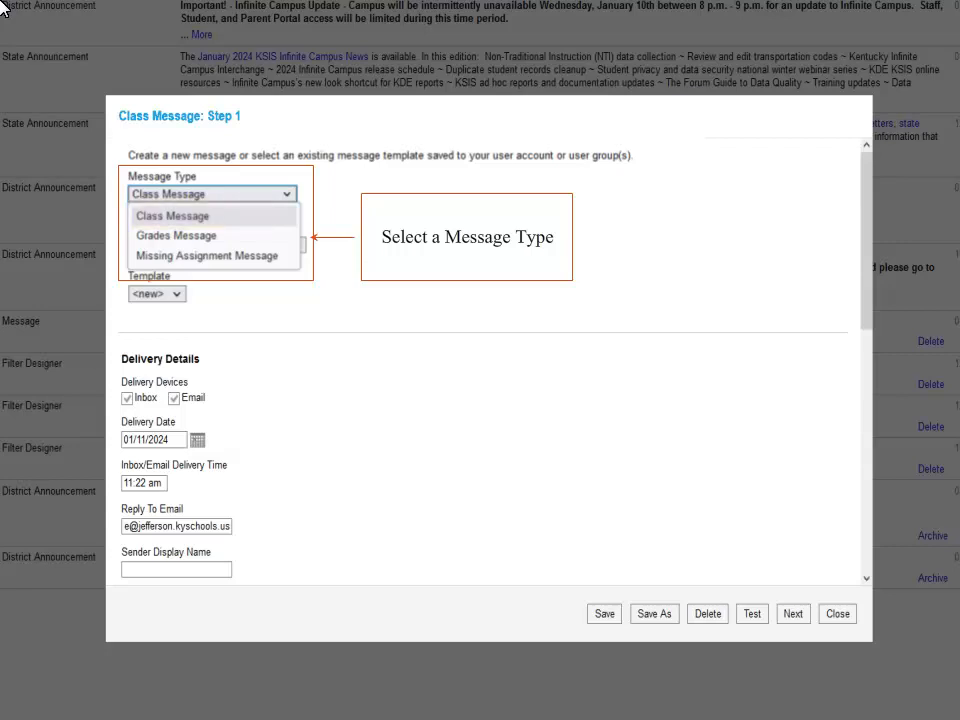
pyautogui.moveTo(176, 236)
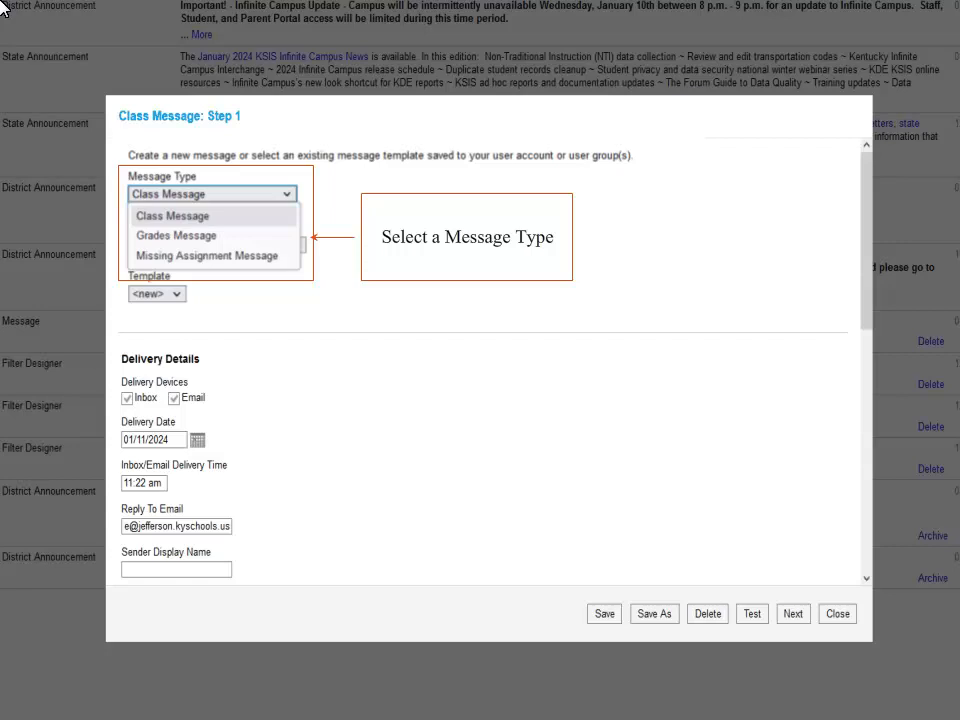
pyautogui.moveTo(208, 256)
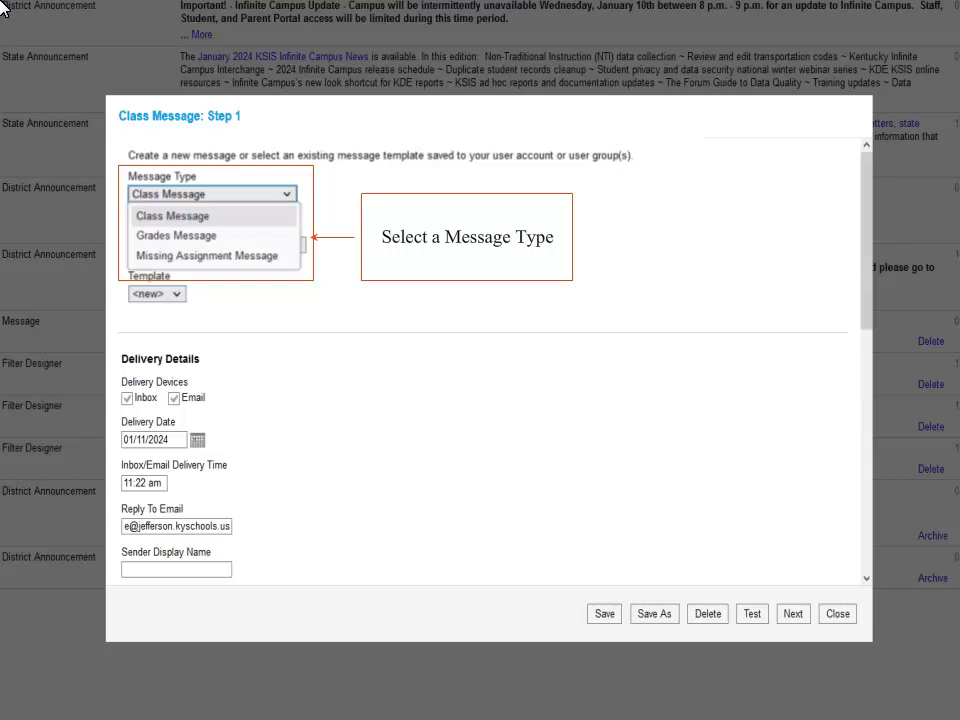
pyautogui.moveTo(184, 222)
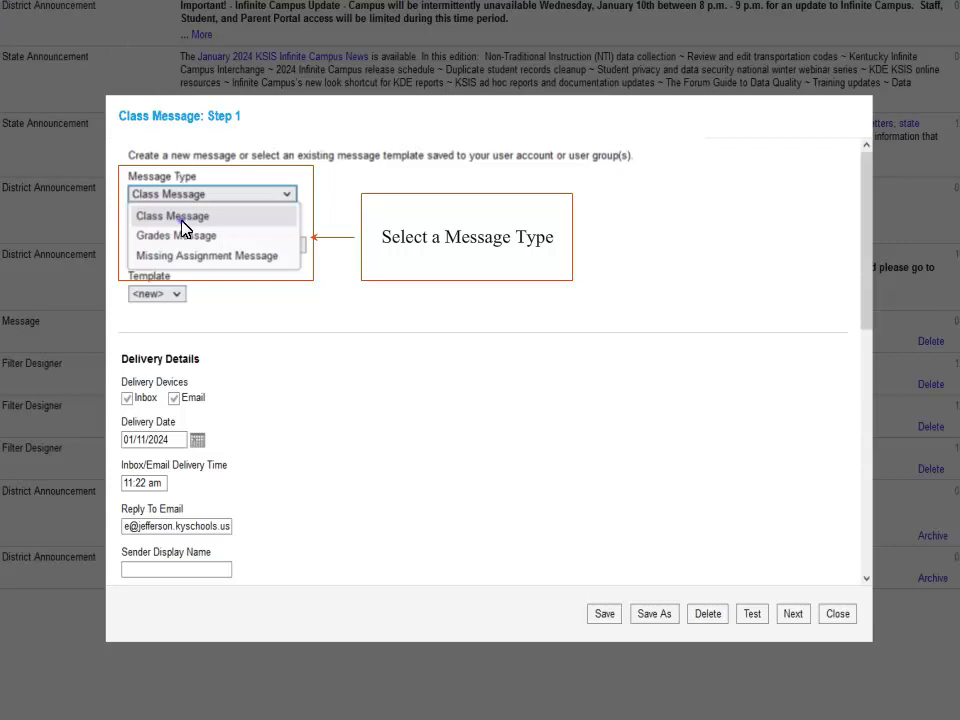
# Choose Class Message as the new message's type.
pyautogui.click(172, 216)
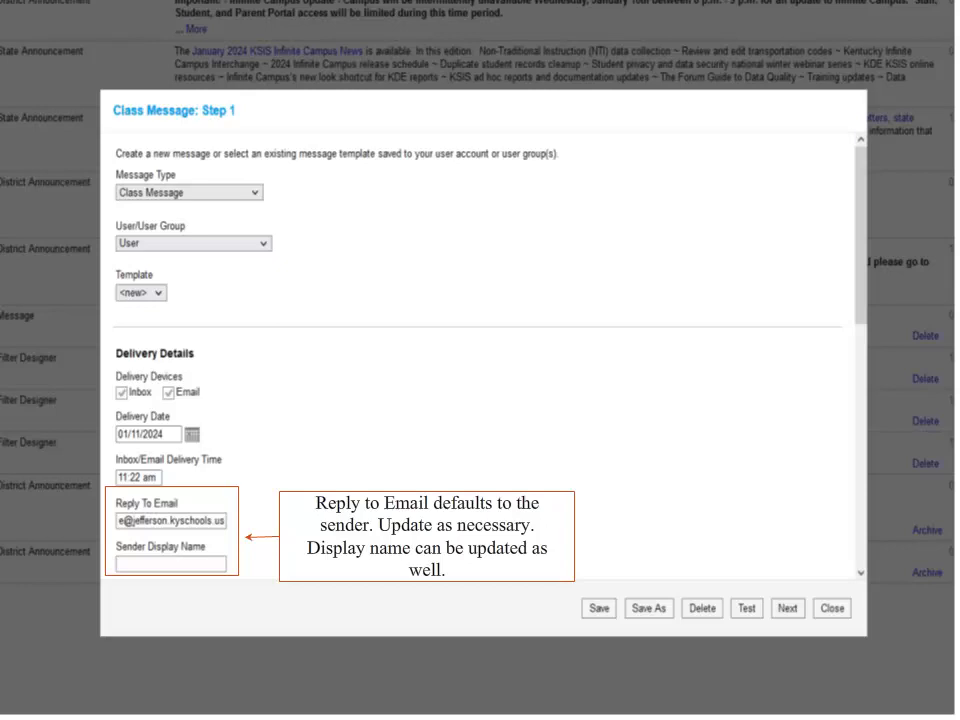
# Fill in the Algebra newsletter subject and study-guide/unit-test body, then continue to recipients.
pyautogui.click(788, 608)
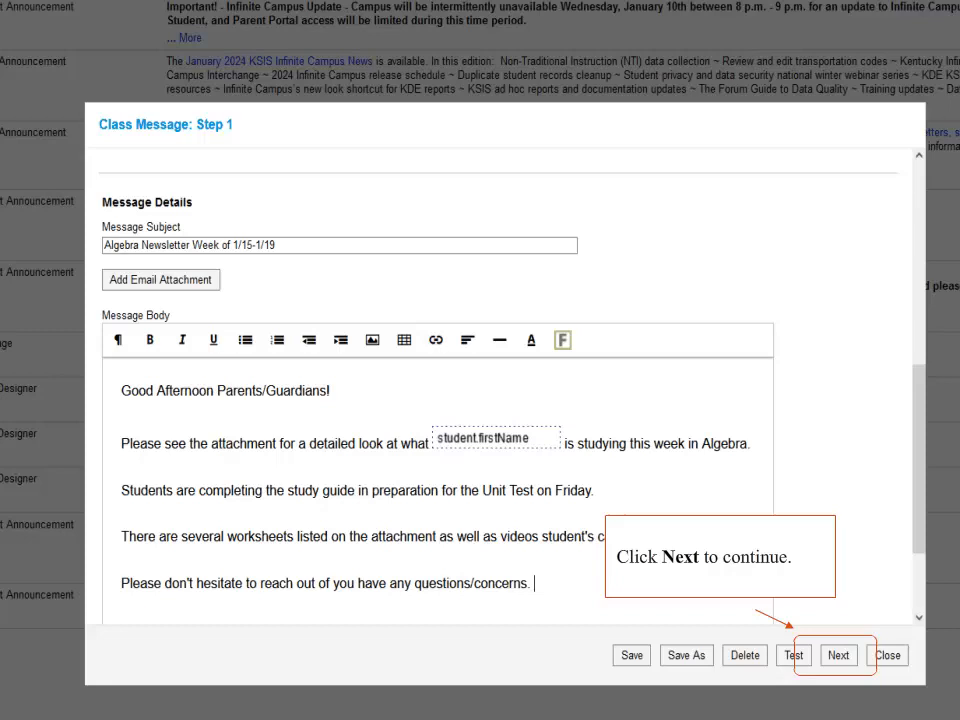
pyautogui.click(838, 656)
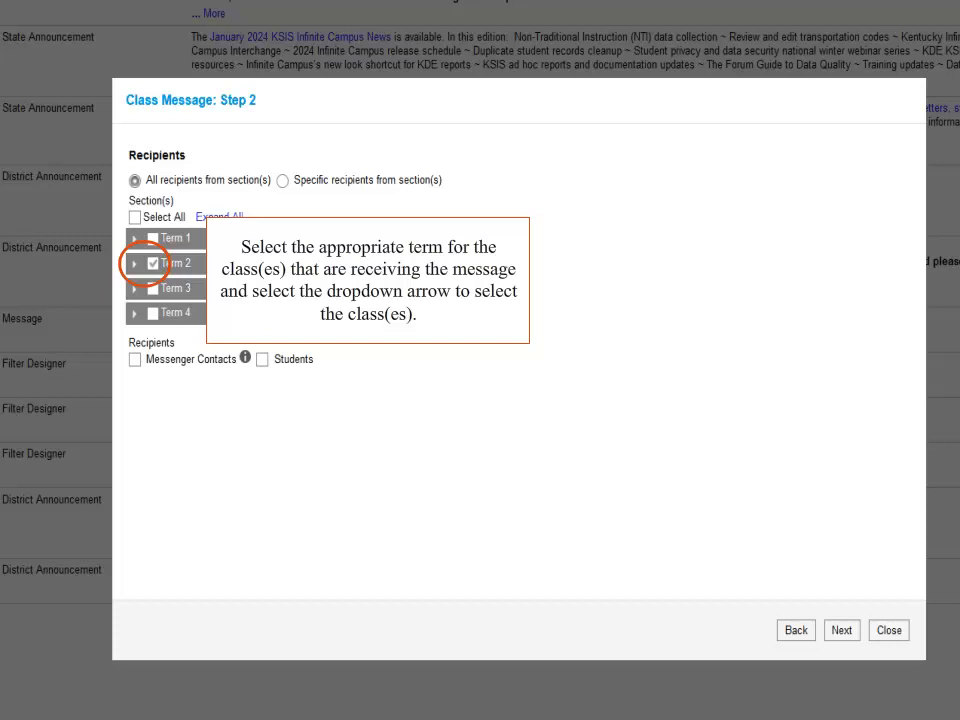
# Expand Term 2 and select its Honors Algebra I section with Messenger Contacts as audience.
pyautogui.click(146, 264)
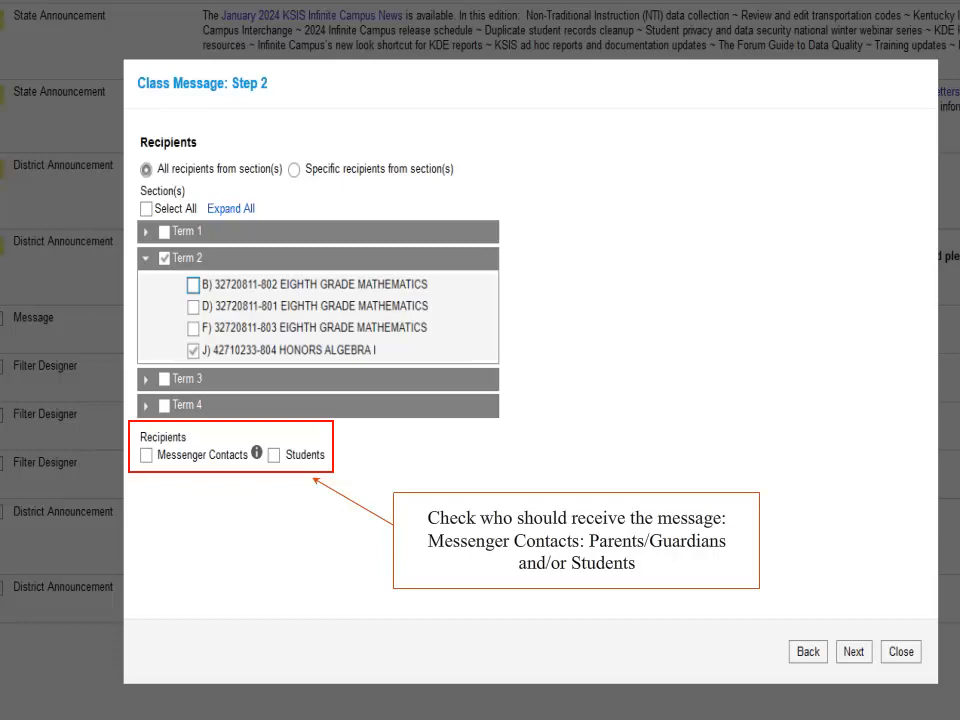
pyautogui.click(146, 456)
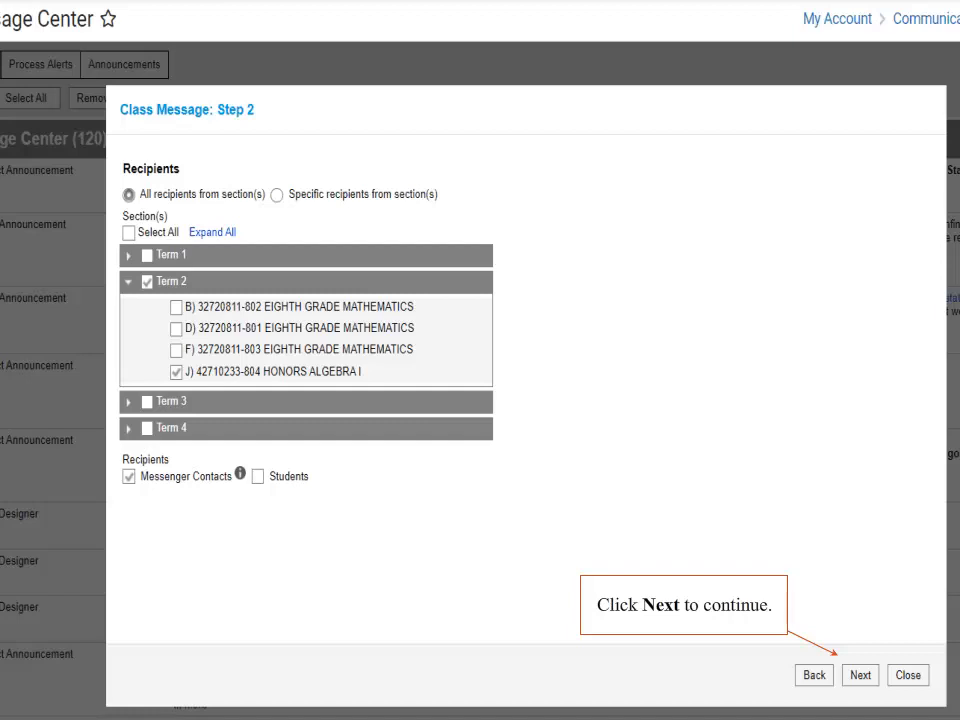
# Confirm parents and guardians as recipients and advance past recipient selection.
pyautogui.click(860, 676)
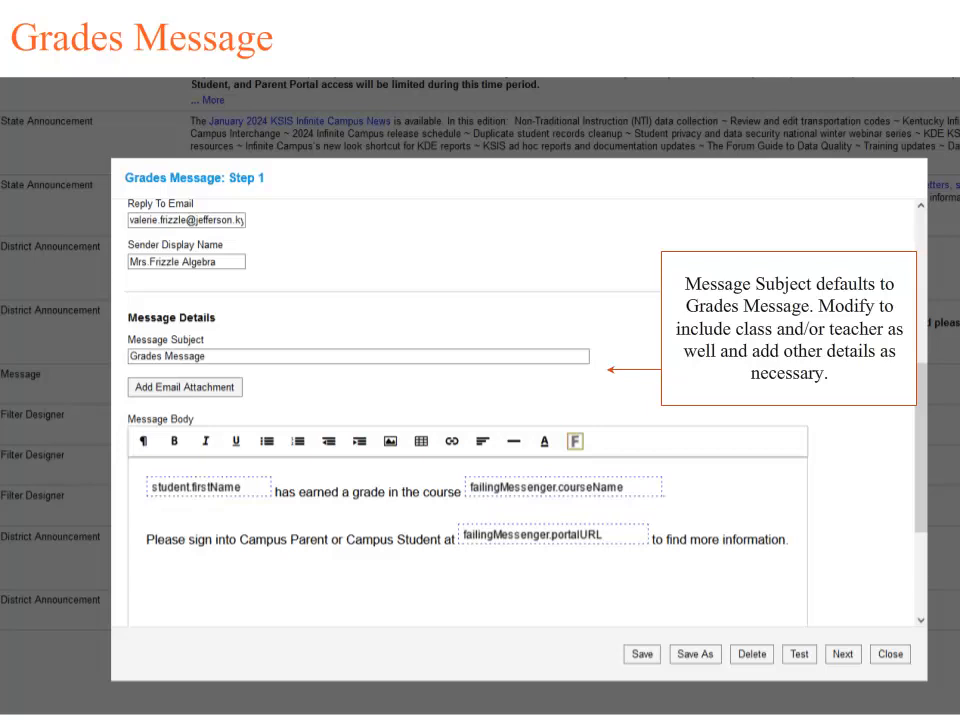
# Give the Grades Message a failing Honors Algebra grades subject and body, then continue to sections.
pyautogui.click(190, 356)
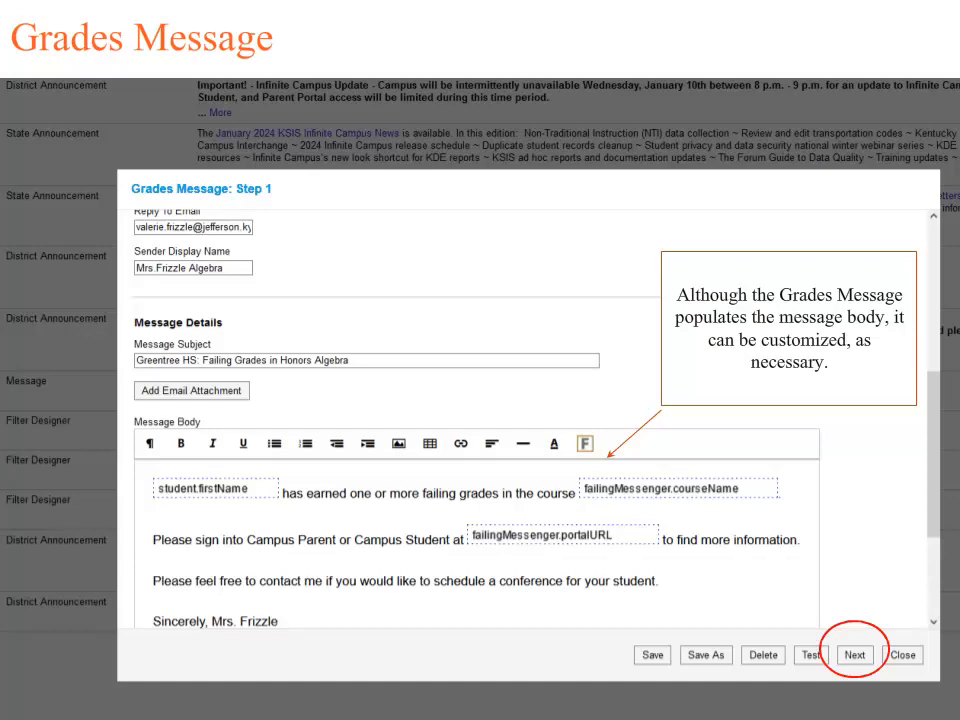
pyautogui.click(854, 654)
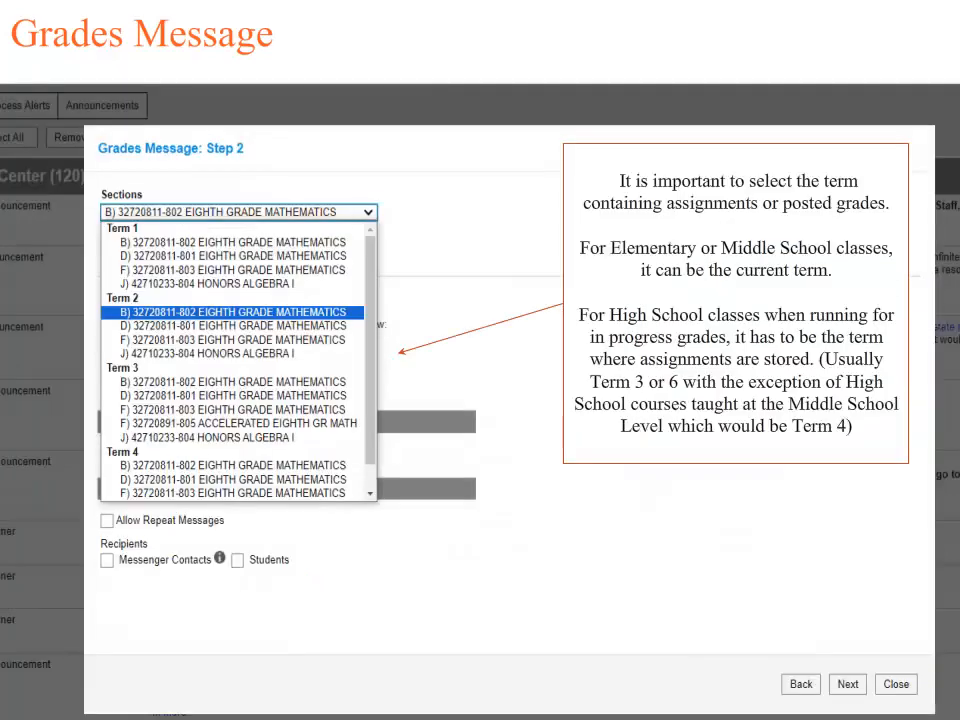